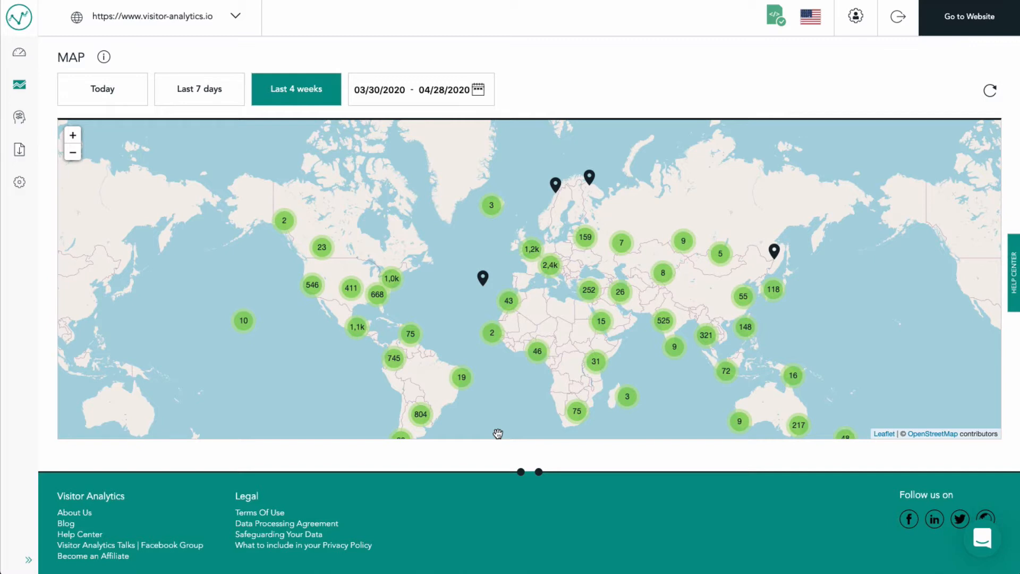
pyautogui.moveTo(505, 414)
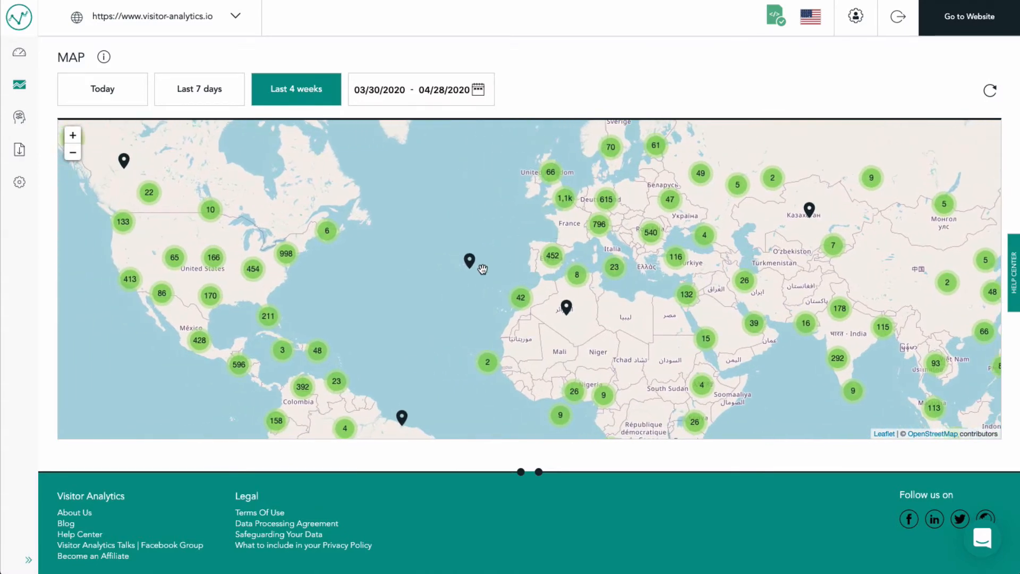
pyautogui.moveTo(450, 326)
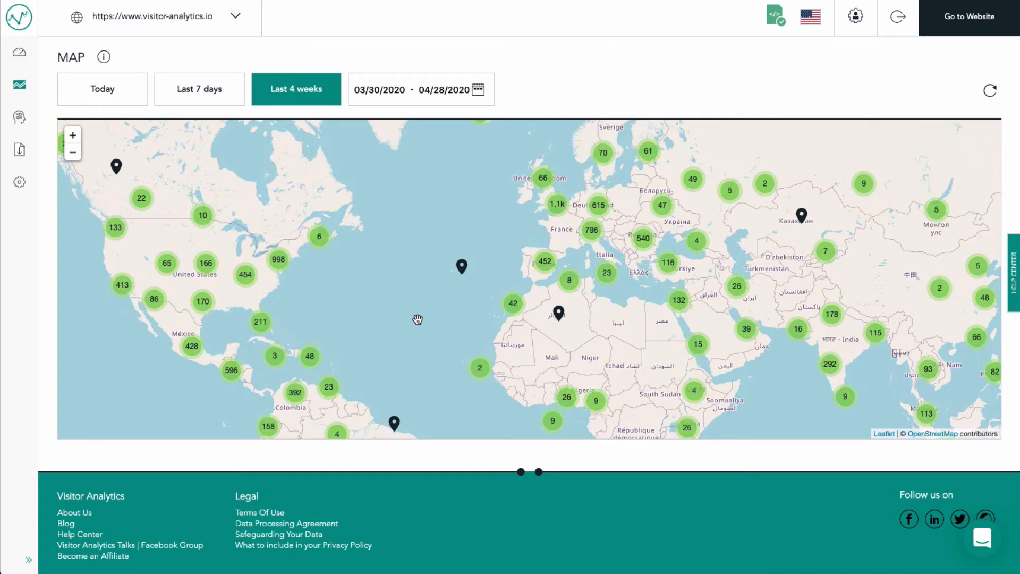
pyautogui.moveTo(462, 284)
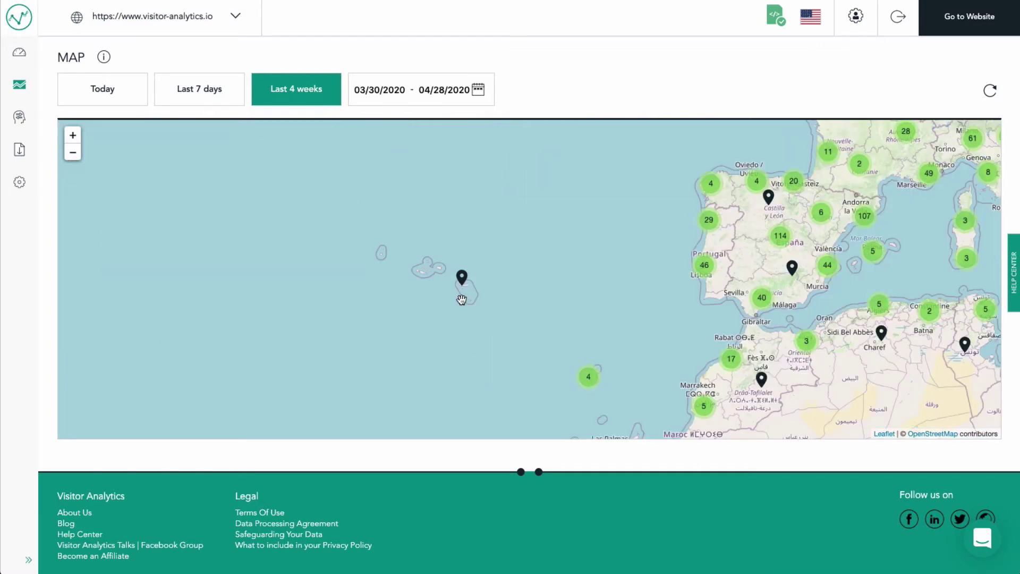
# Step: Show the details of the visitor pinned near Ponta Delgada in the Azores
pyautogui.click(463, 274)
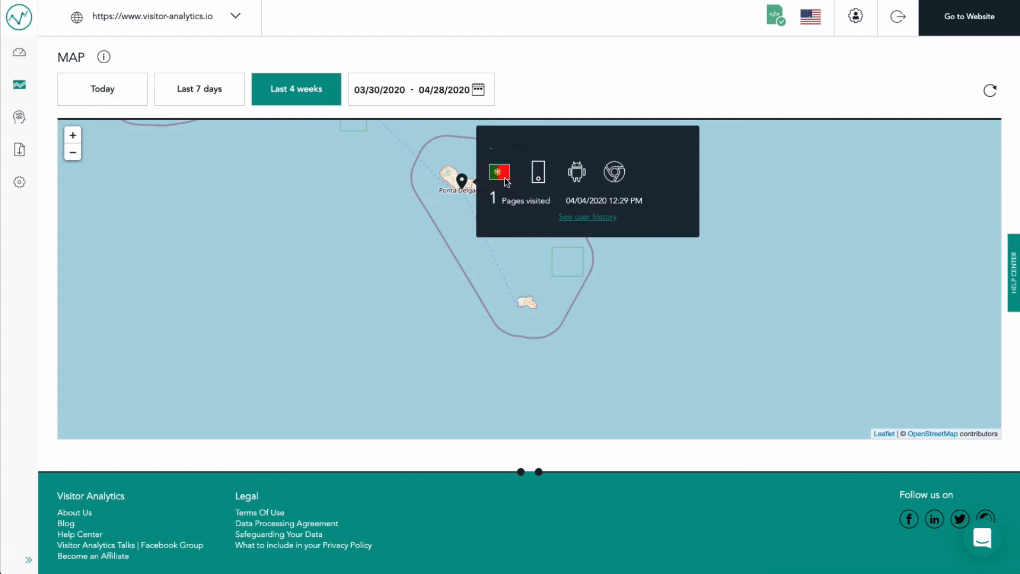
pyautogui.moveTo(538, 180)
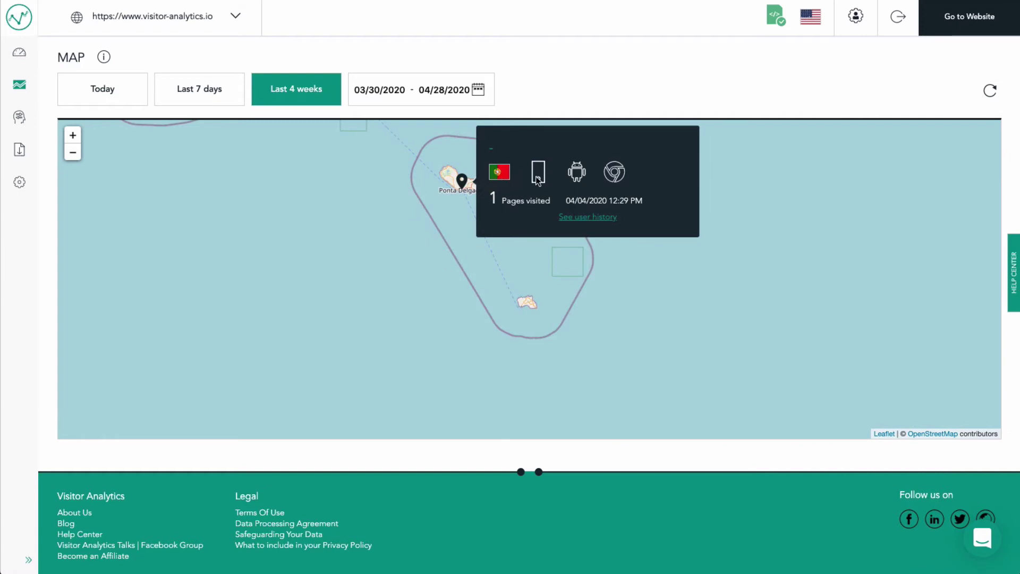
pyautogui.moveTo(575, 178)
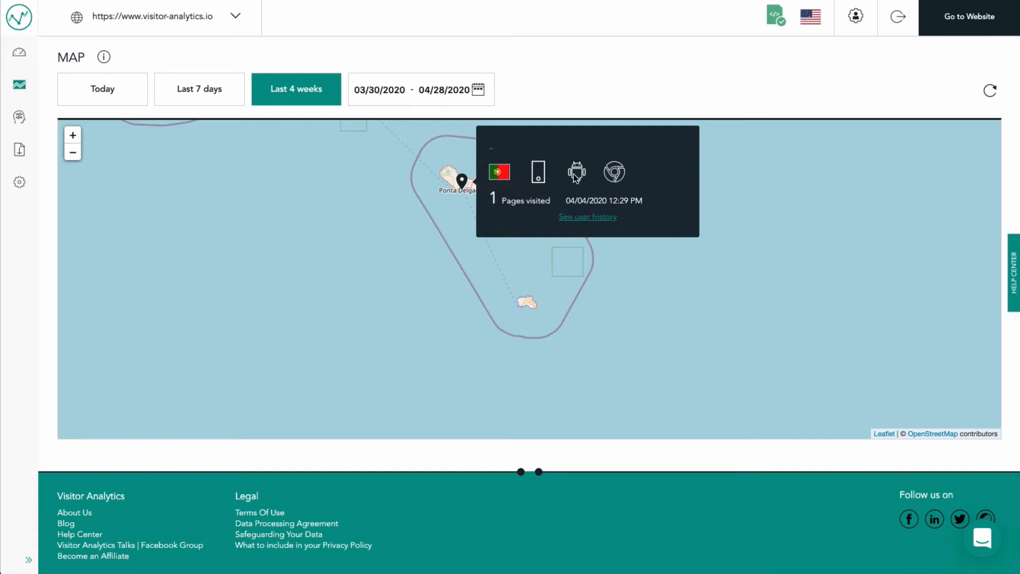
pyautogui.moveTo(615, 172)
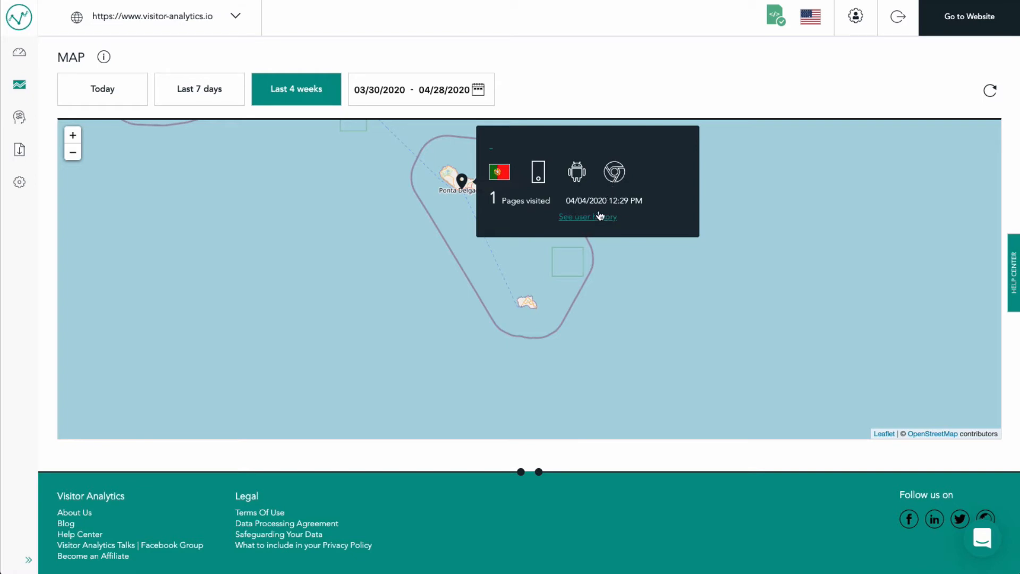
pyautogui.moveTo(588, 217)
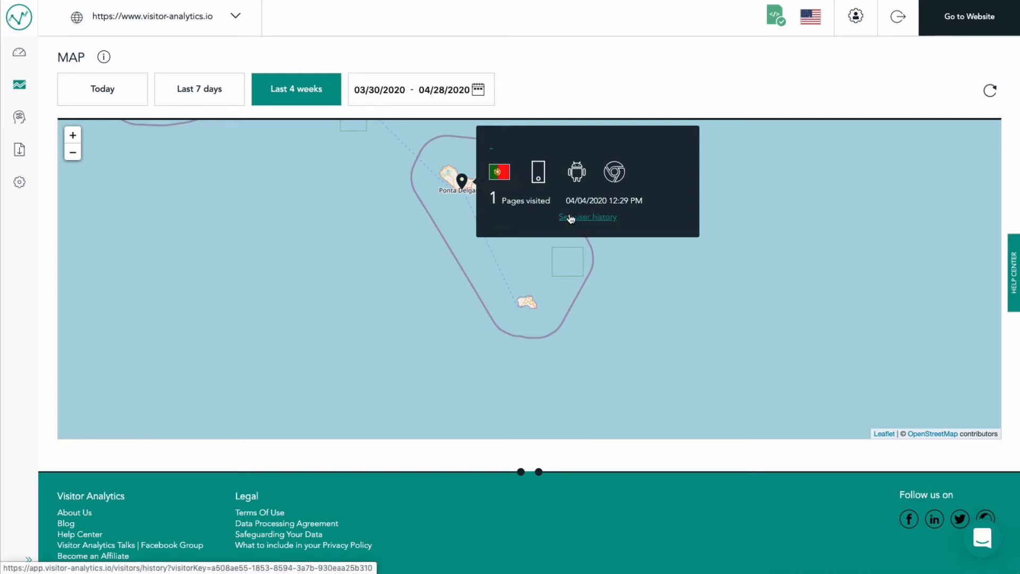
pyautogui.moveTo(349, 270)
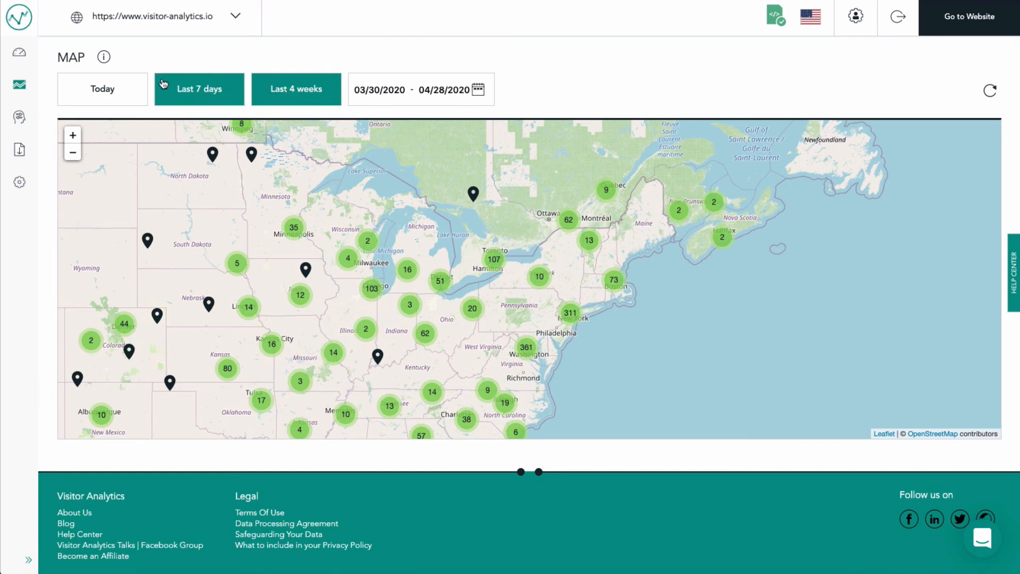
# Step: Limit the visitor map to Today so only 04/28/2020 visits appear
pyautogui.click(102, 88)
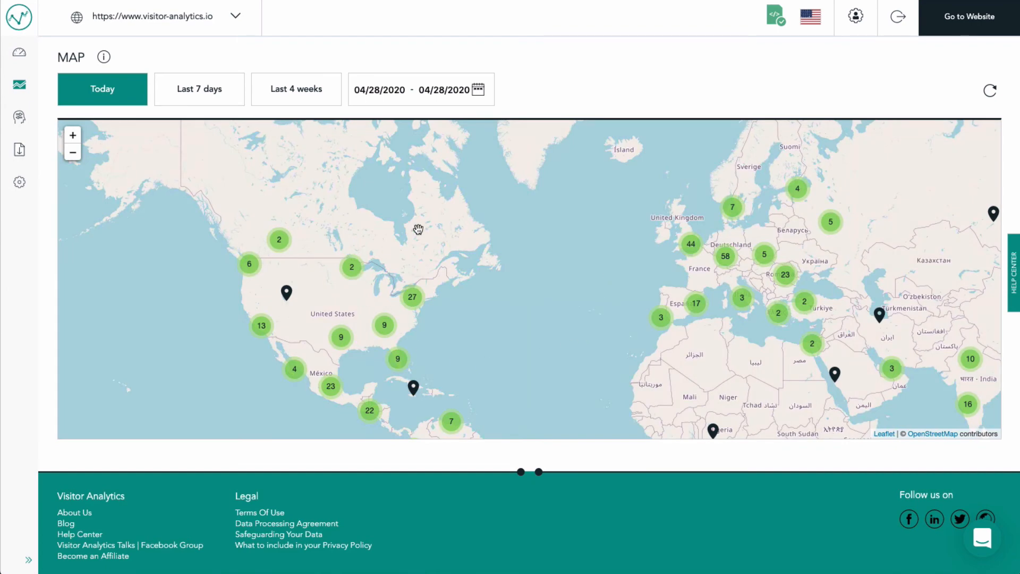
pyautogui.moveTo(605, 358)
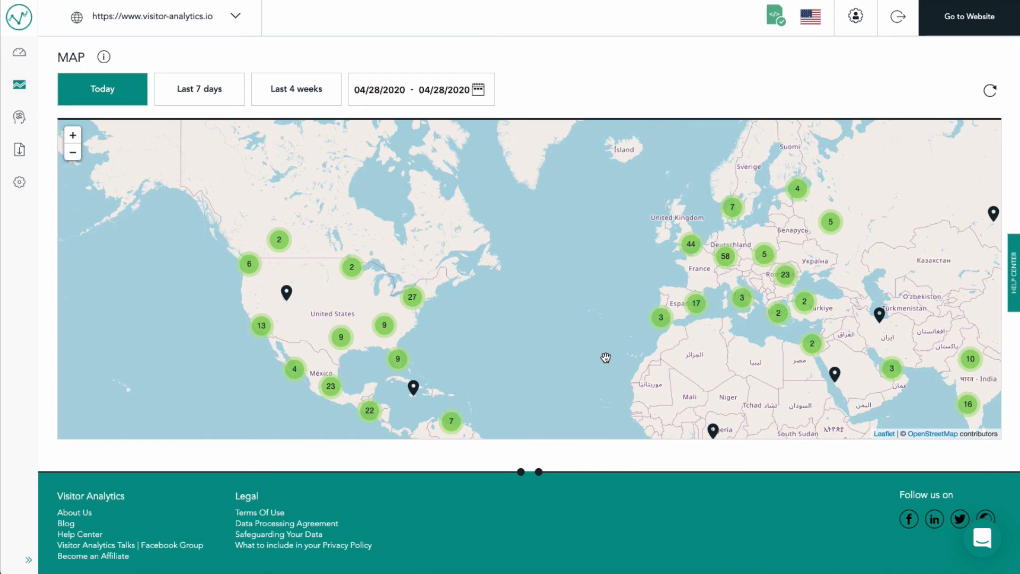
pyautogui.moveTo(596, 347)
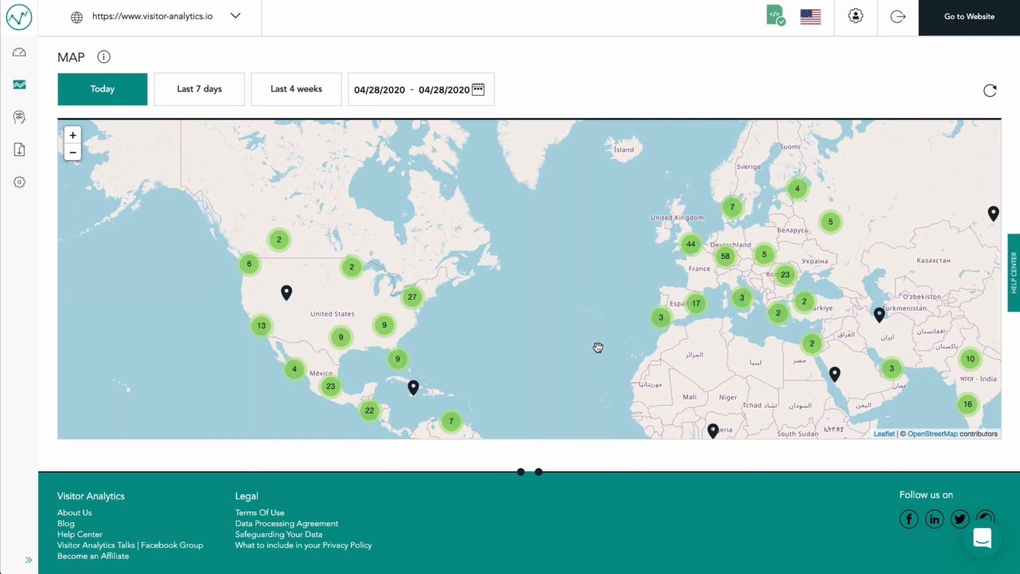